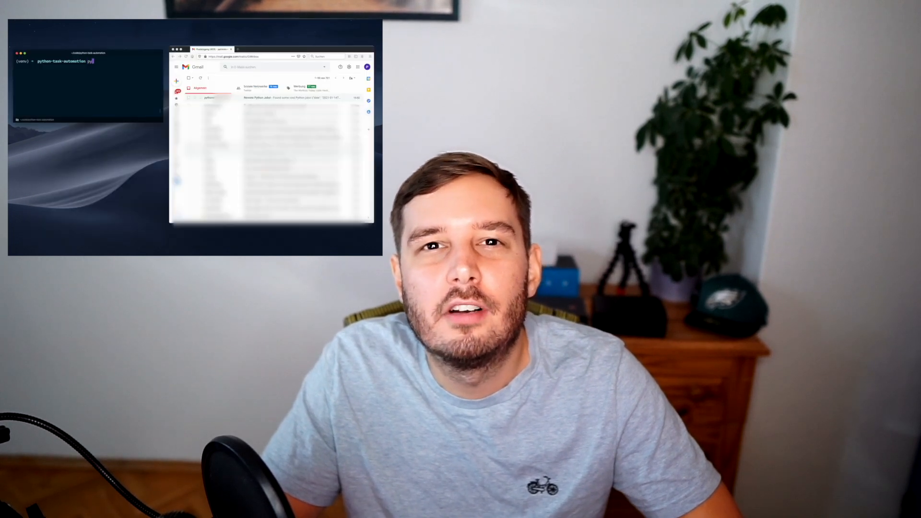
Step: Open Prophet's Python Quick Start guide and scroll to its example code and sample data
key("Return")
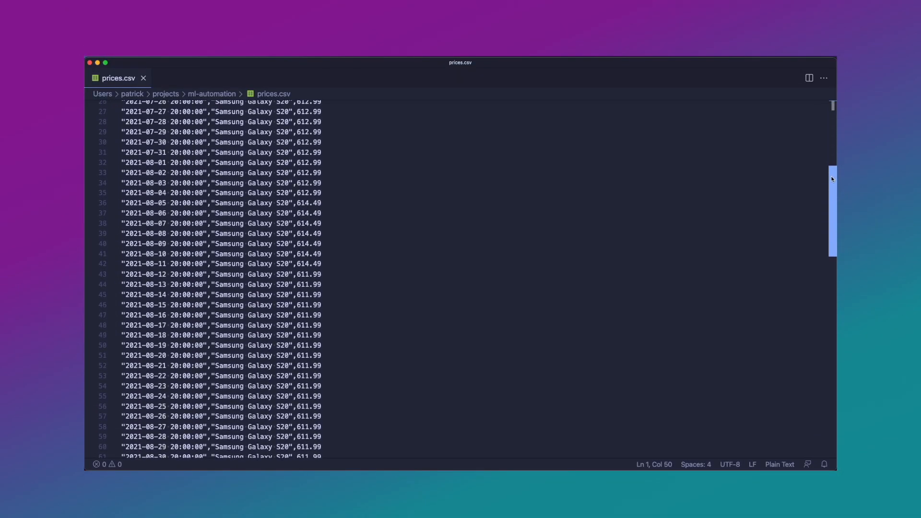
scroll("down", 3)
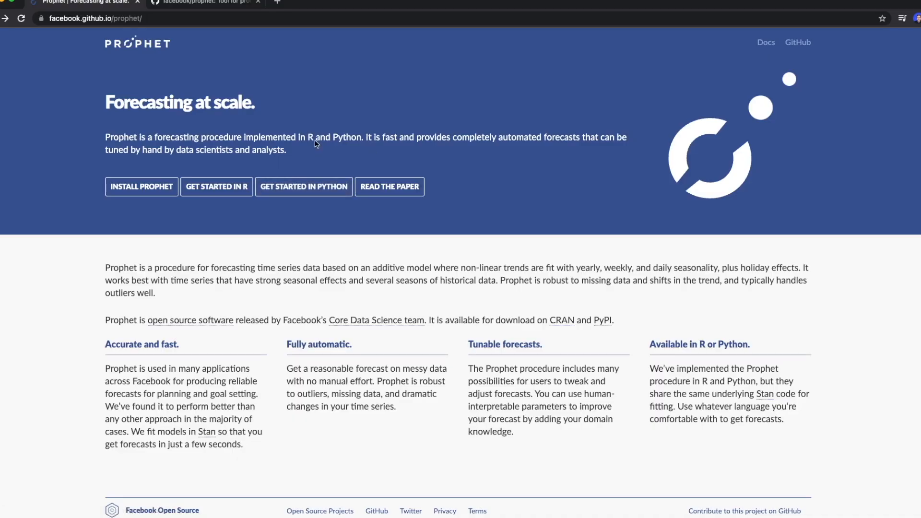
left_click(304, 186)
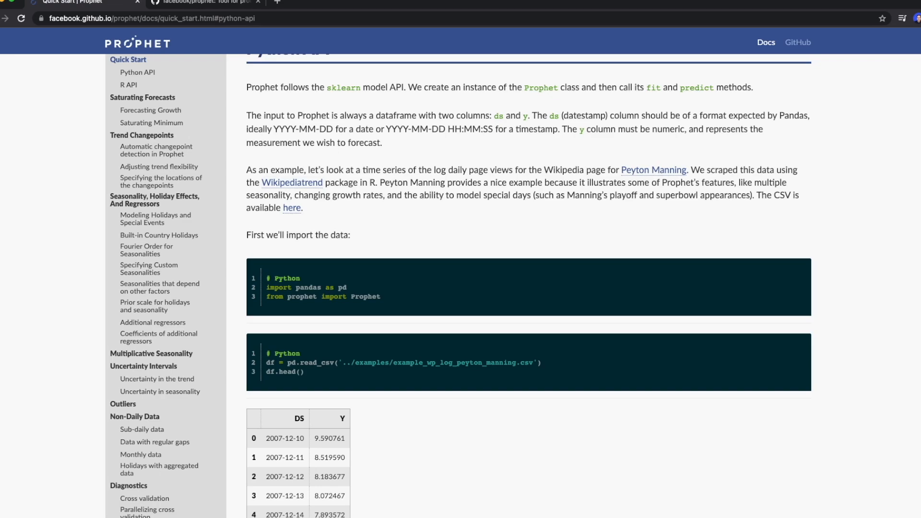
scroll("down", 3)
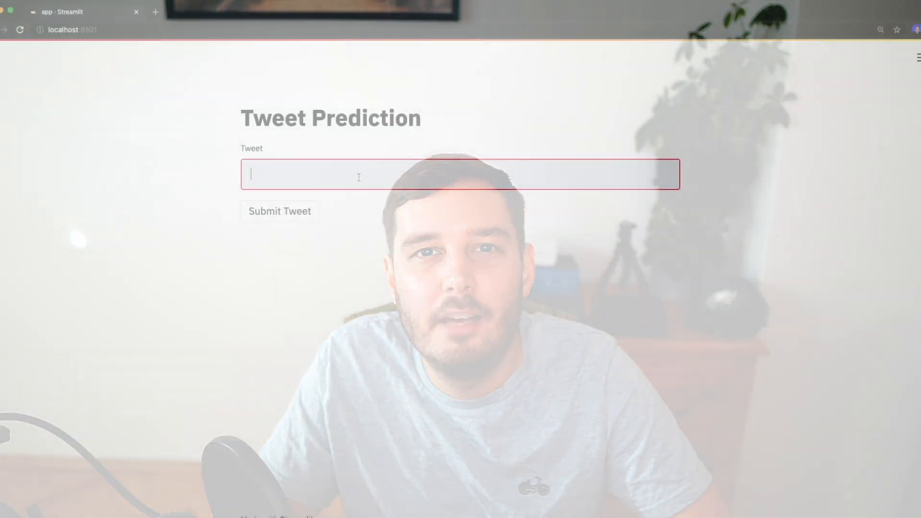
Step: Type 'Python is great' into the Tweet box, which rates it a potential bad tweet (0.12)
type("Python is")
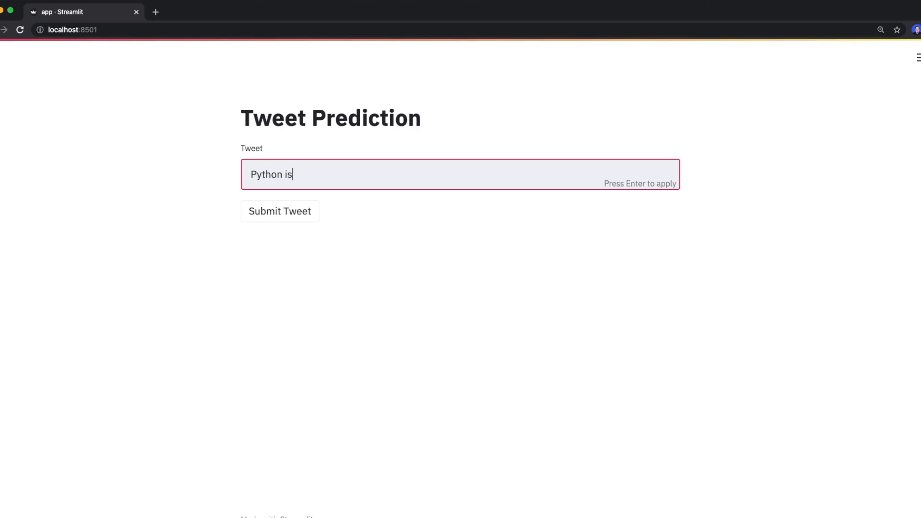
type("b")
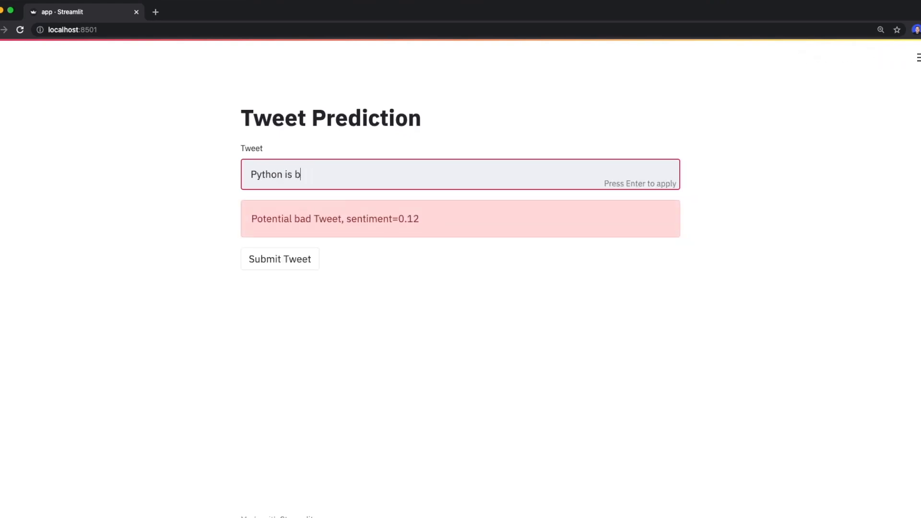
type("reat")
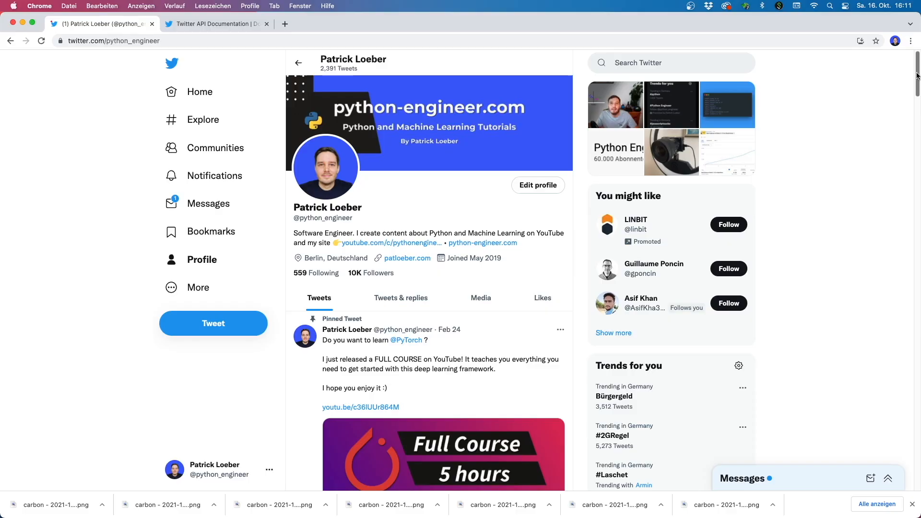
scroll("down", 3)
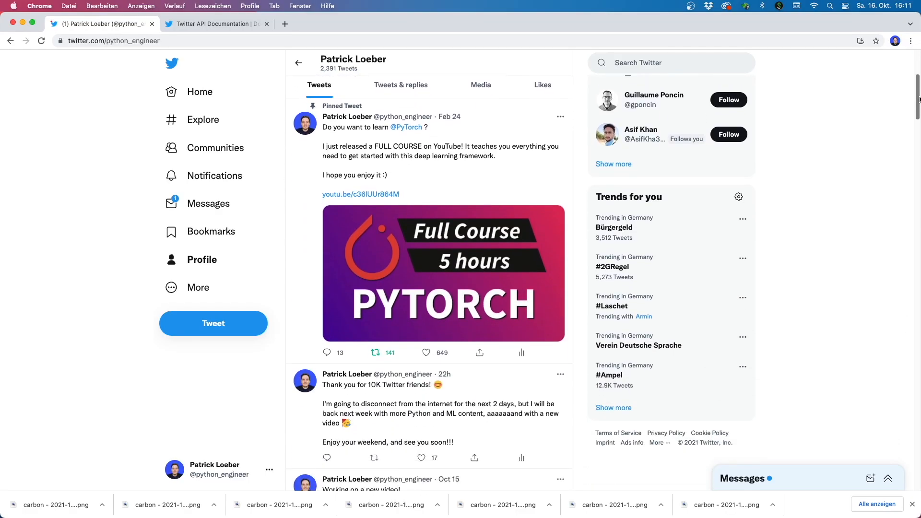
scroll("down", 3)
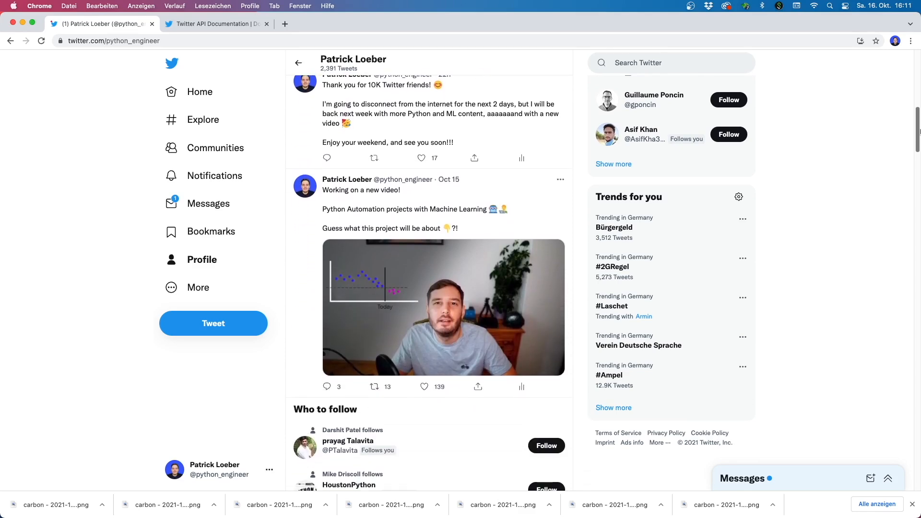
left_click(215, 23)
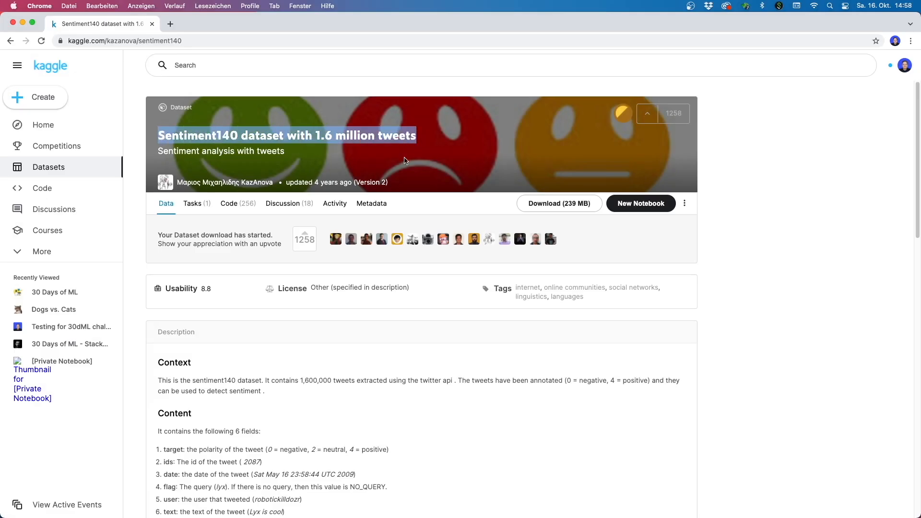
Step: Download the Sentiment140 dataset's archive.zip (239 MB) from Kaggle
scroll("down", 3)
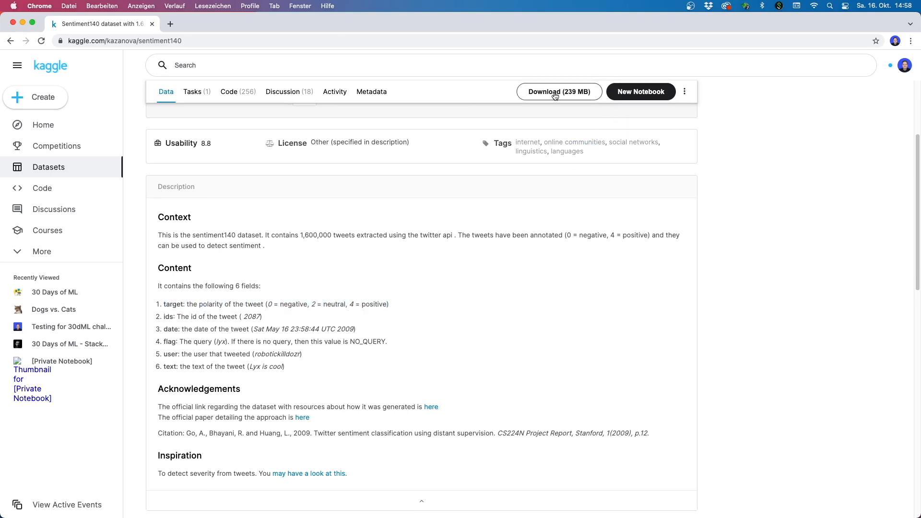
left_click(558, 91)
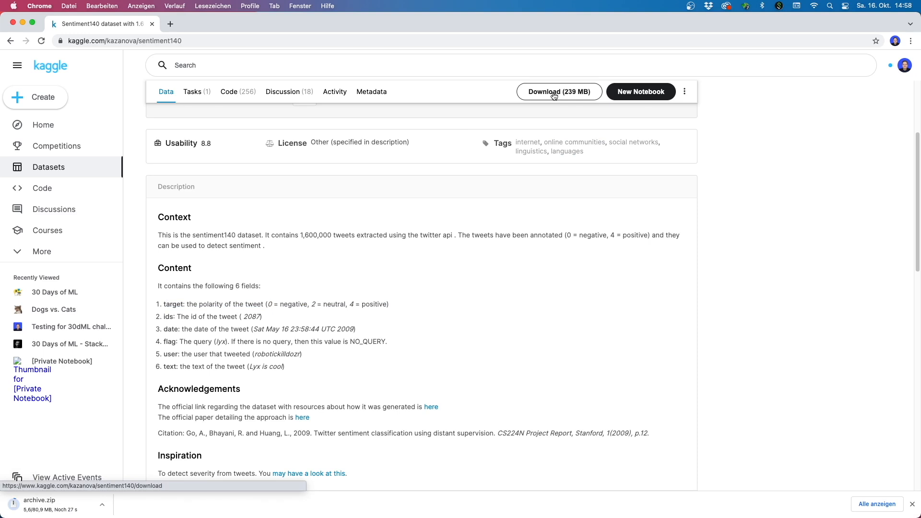
mouse_move(594, 71)
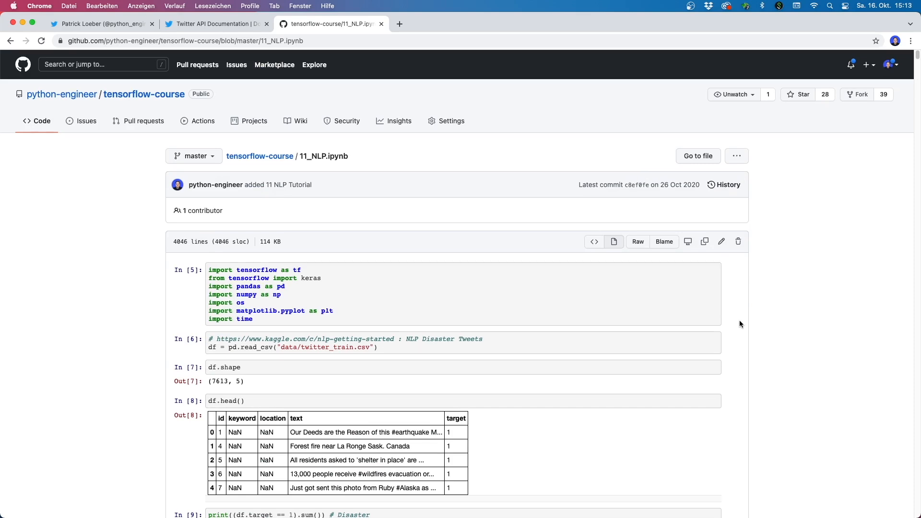
scroll("down", 3)
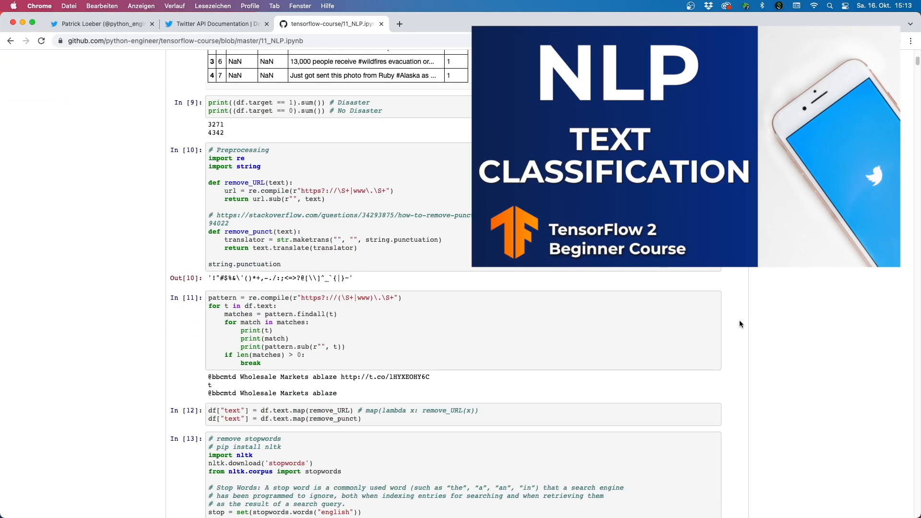
scroll("down", 3)
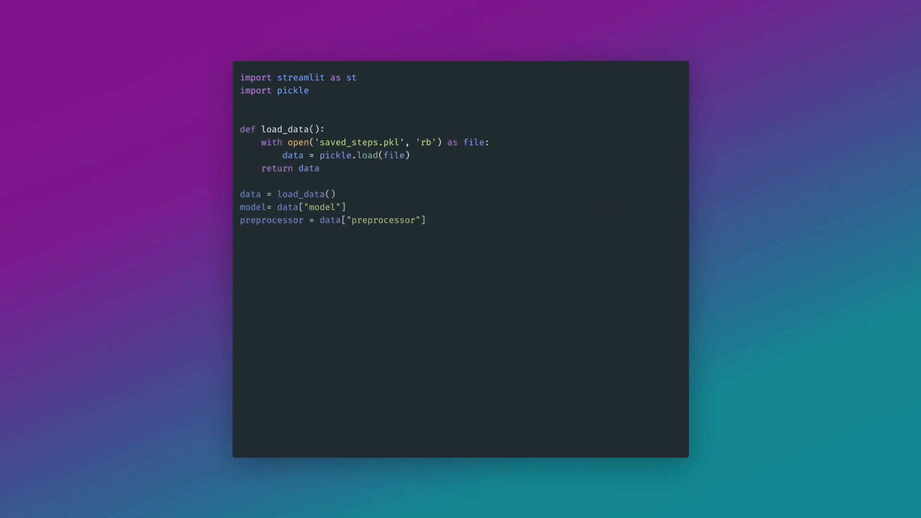
Step: Submit 'Python is great', now rated a potential good tweet with sentiment 0.91
type("st.title('Tweet Prediction')")
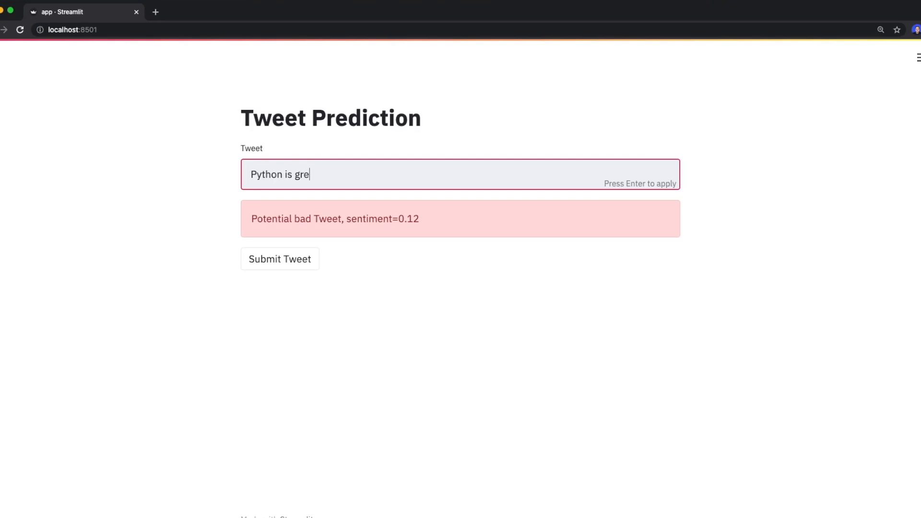
key("Return")
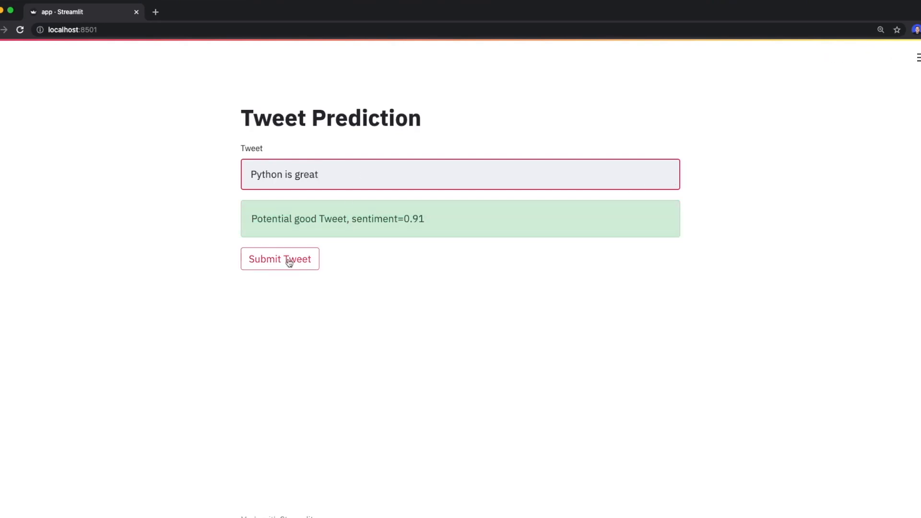